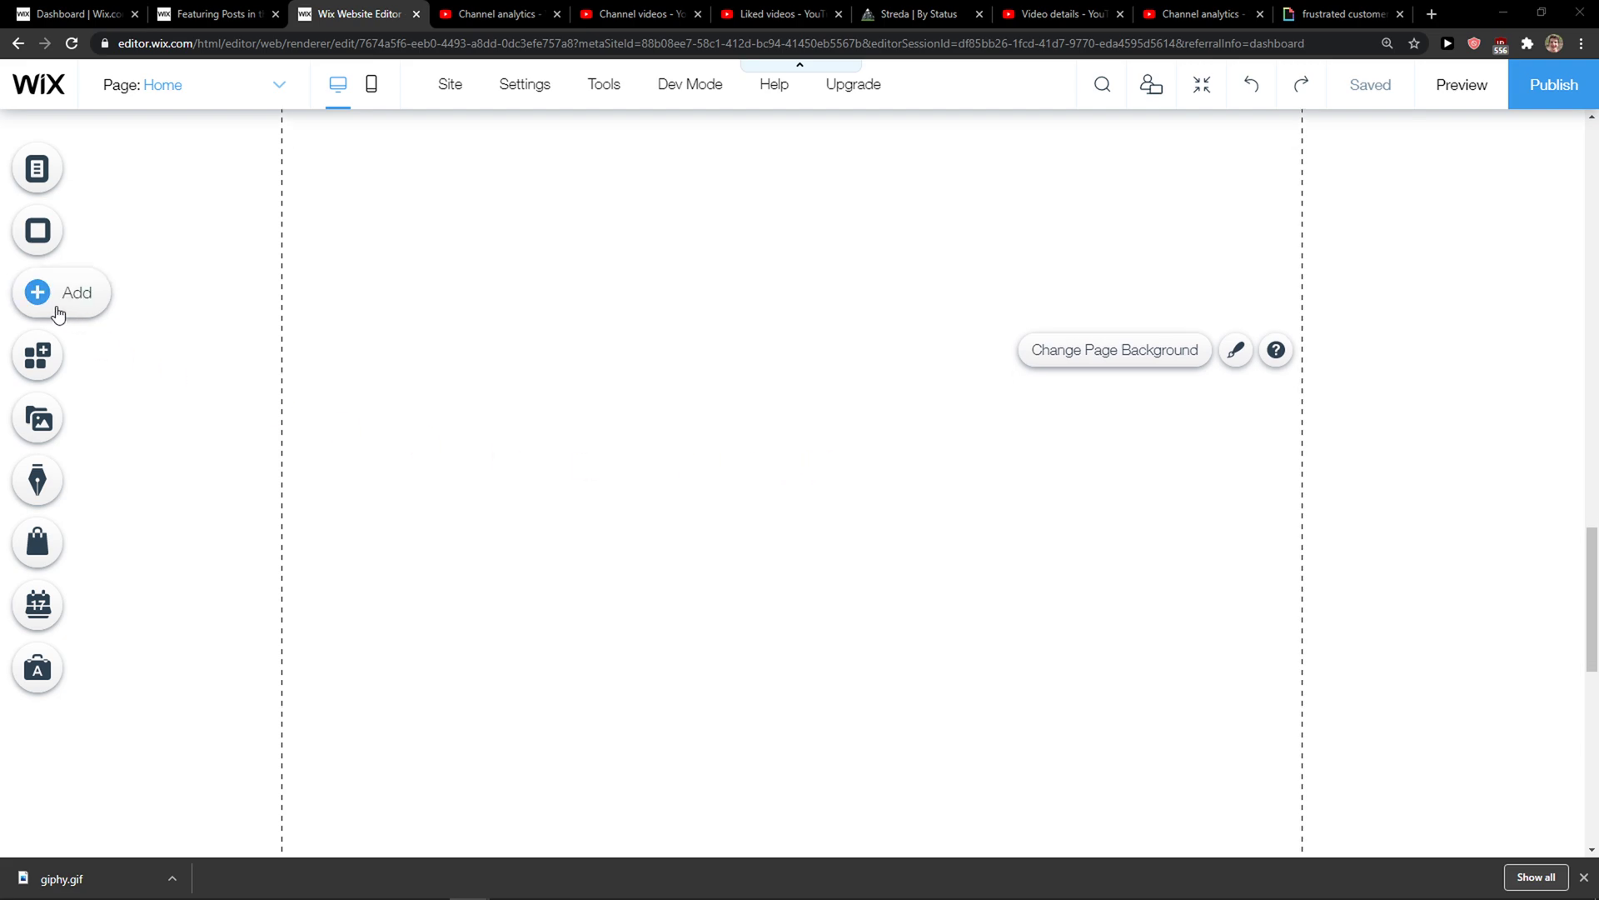
Step: Add a Heading 1 text element to the home page from the Add panel
{"action": "left_click", "coordinate": [62, 293]}
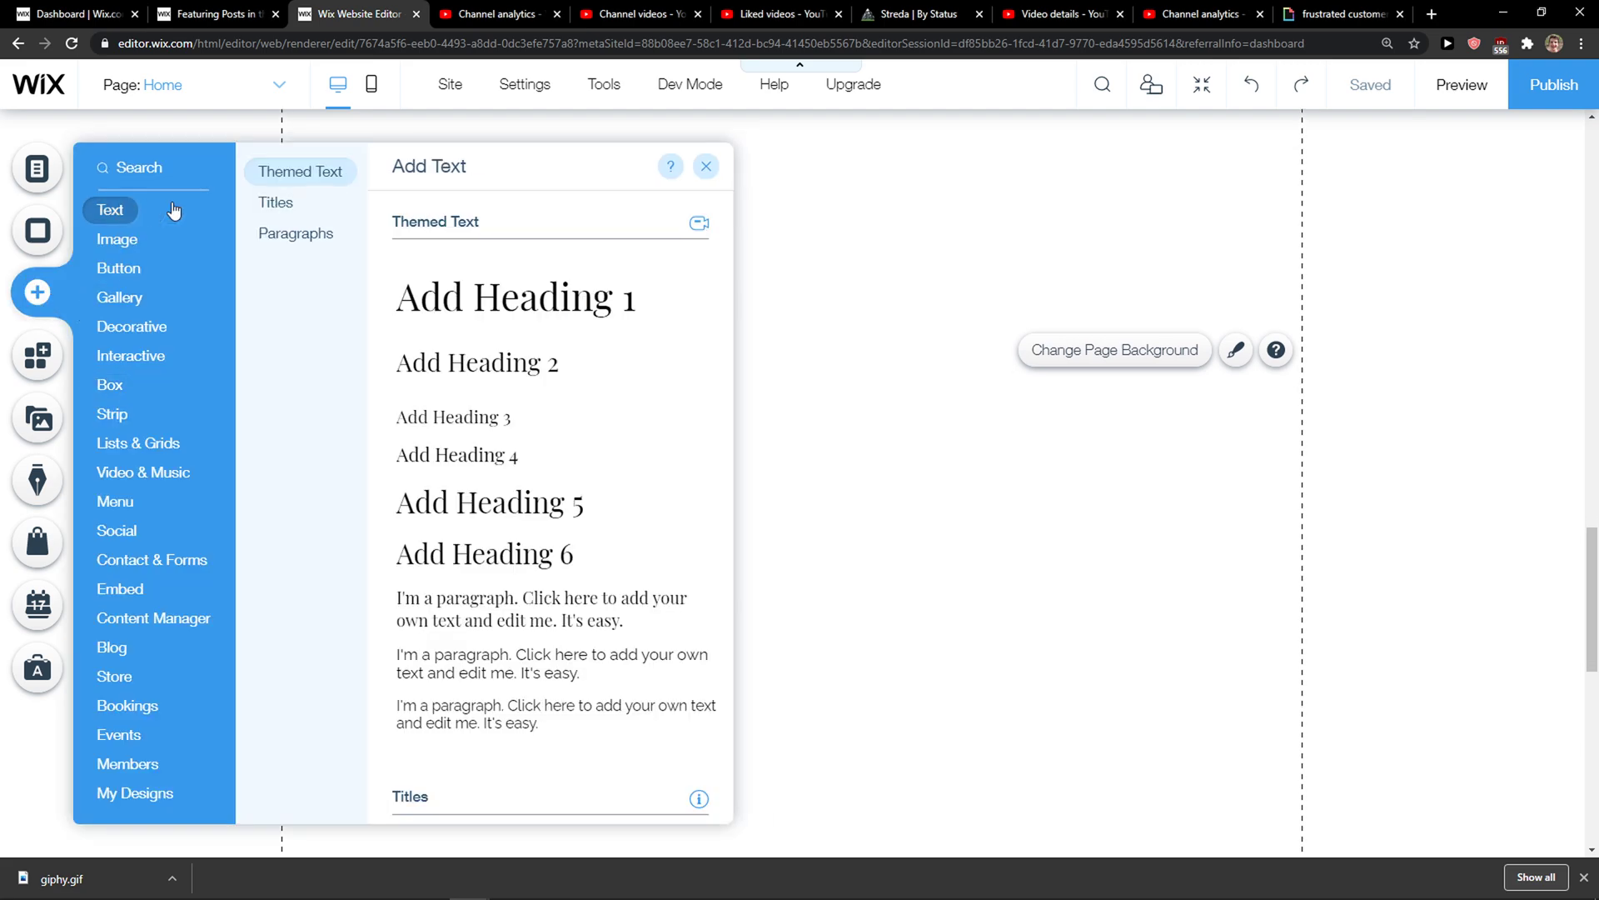
{"action": "left_click", "coordinate": [514, 297]}
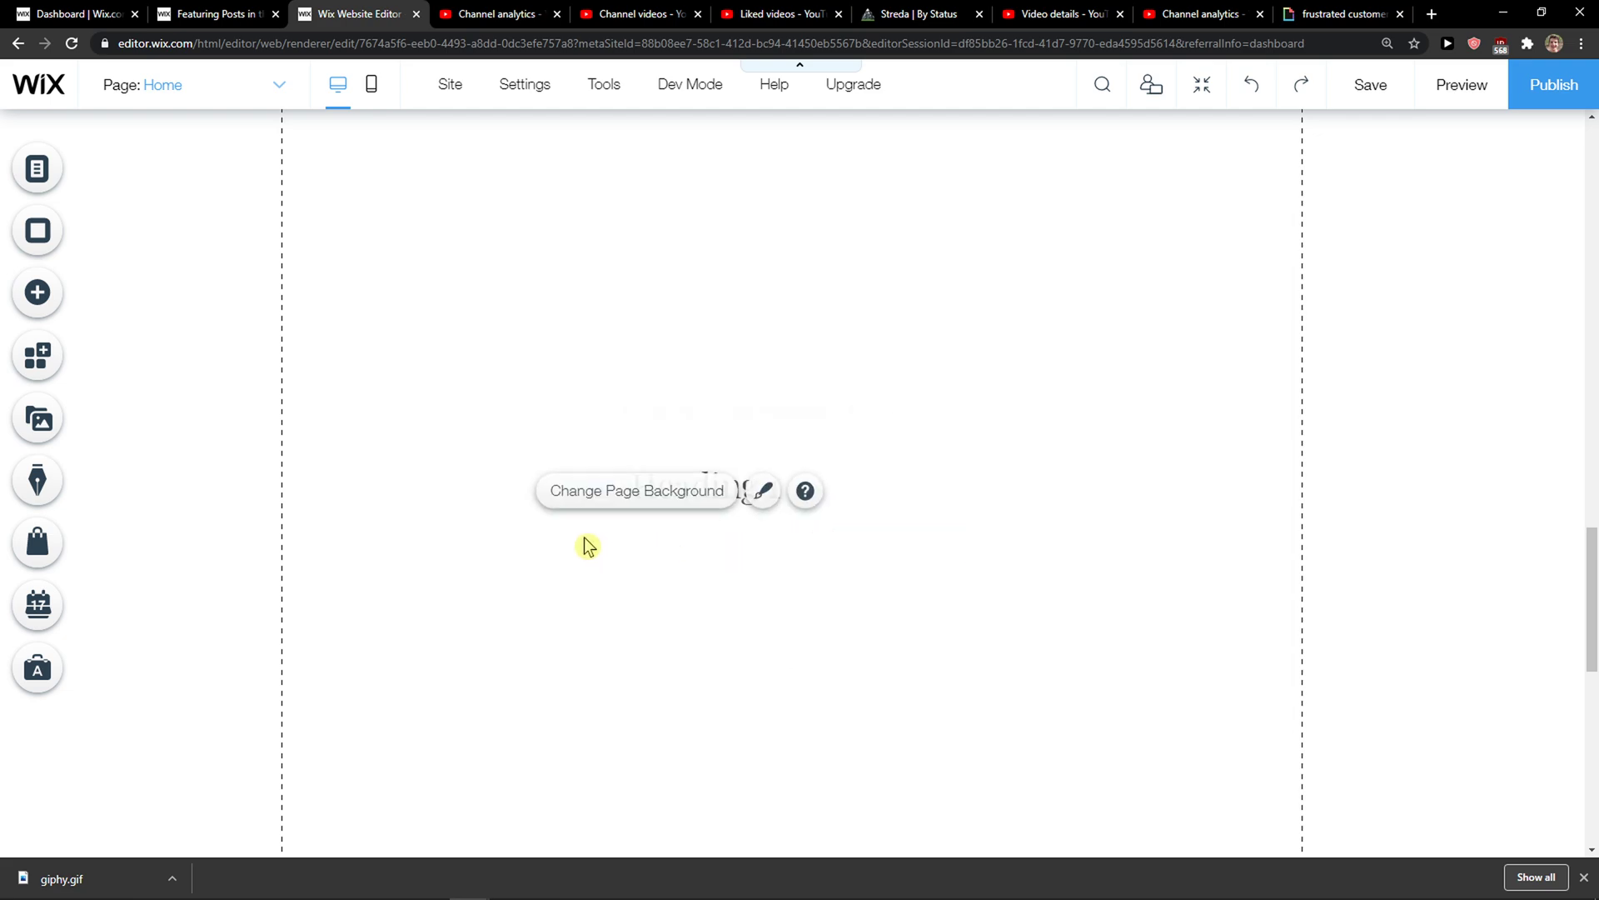
Step: Add the WhatsApp photo from Site Files onto the page beside Heading 1
{"action": "left_click", "coordinate": [36, 294]}
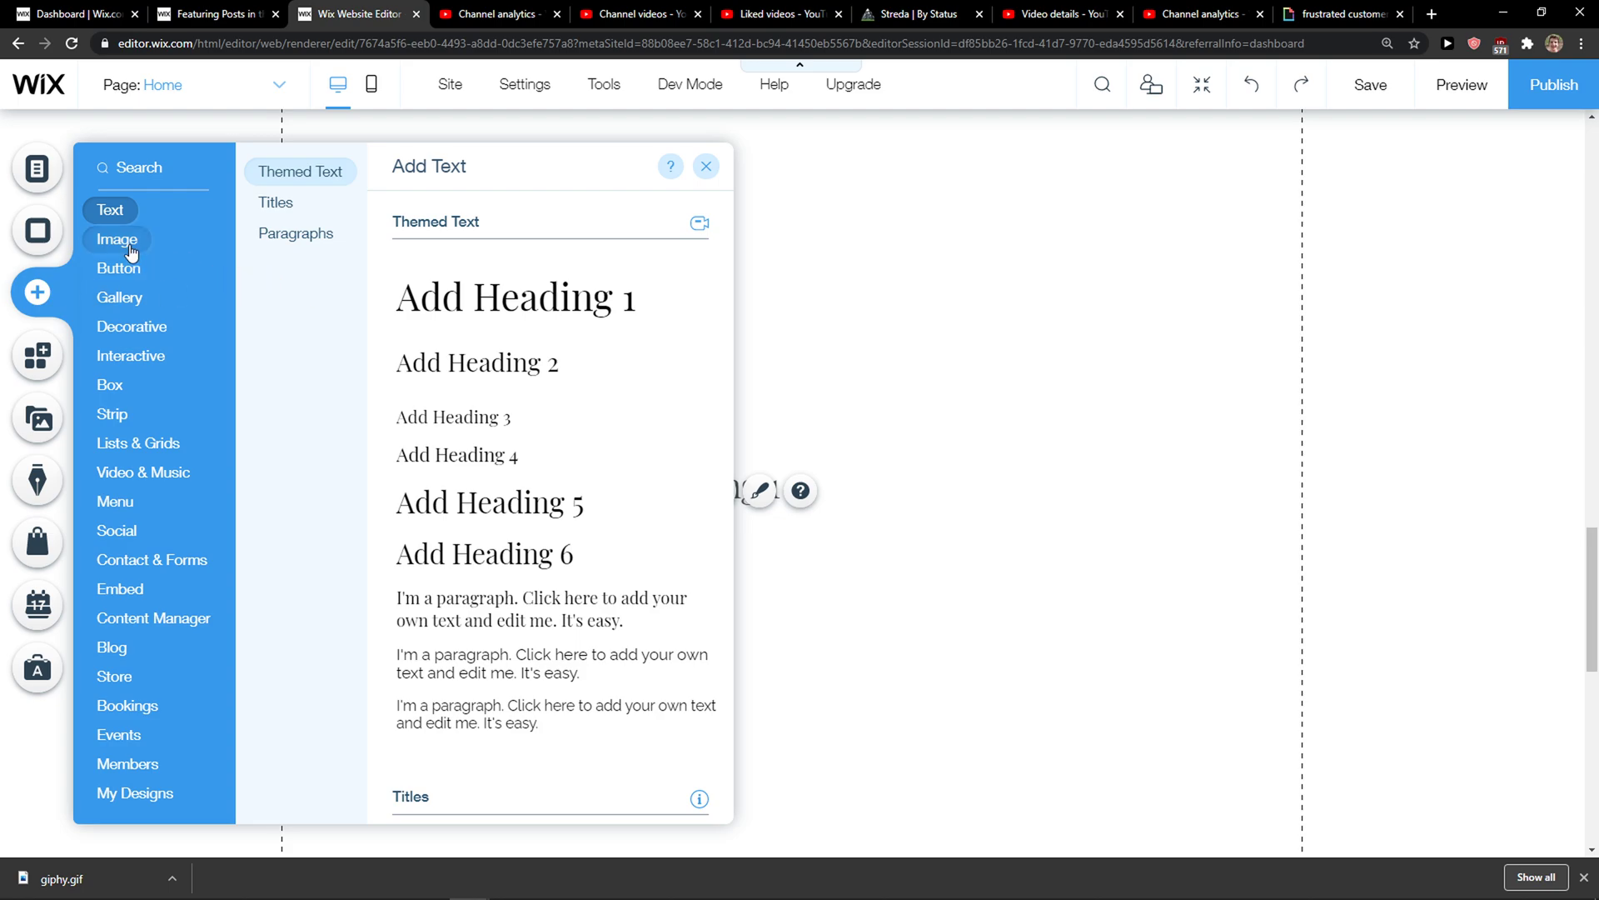
{"action": "left_click", "coordinate": [117, 239]}
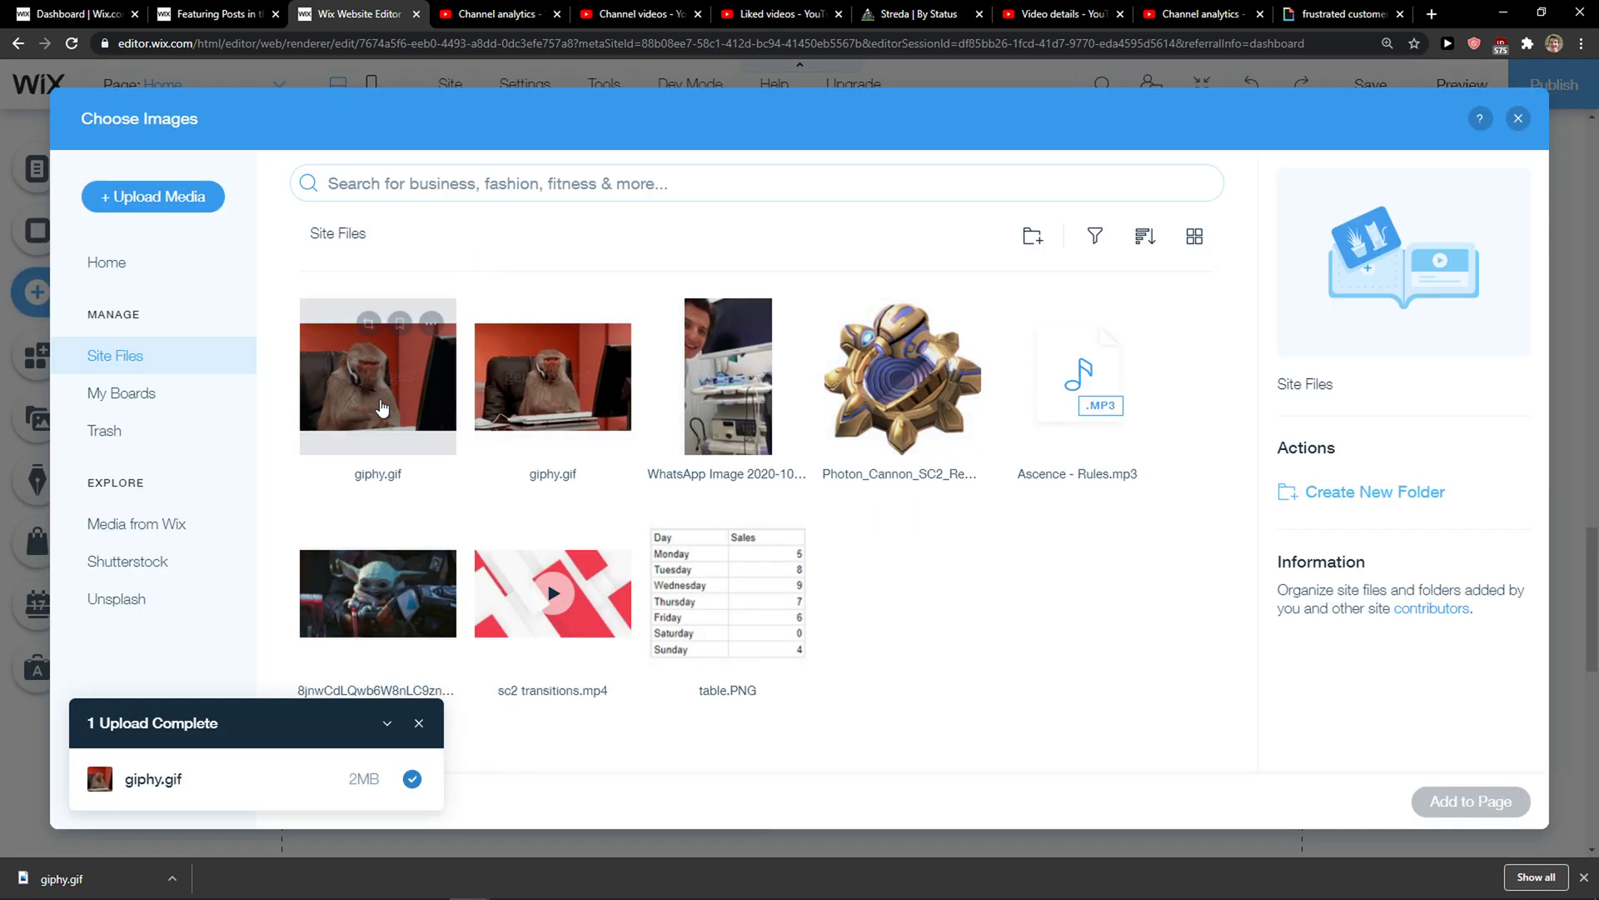
{"action": "left_click", "coordinate": [728, 375]}
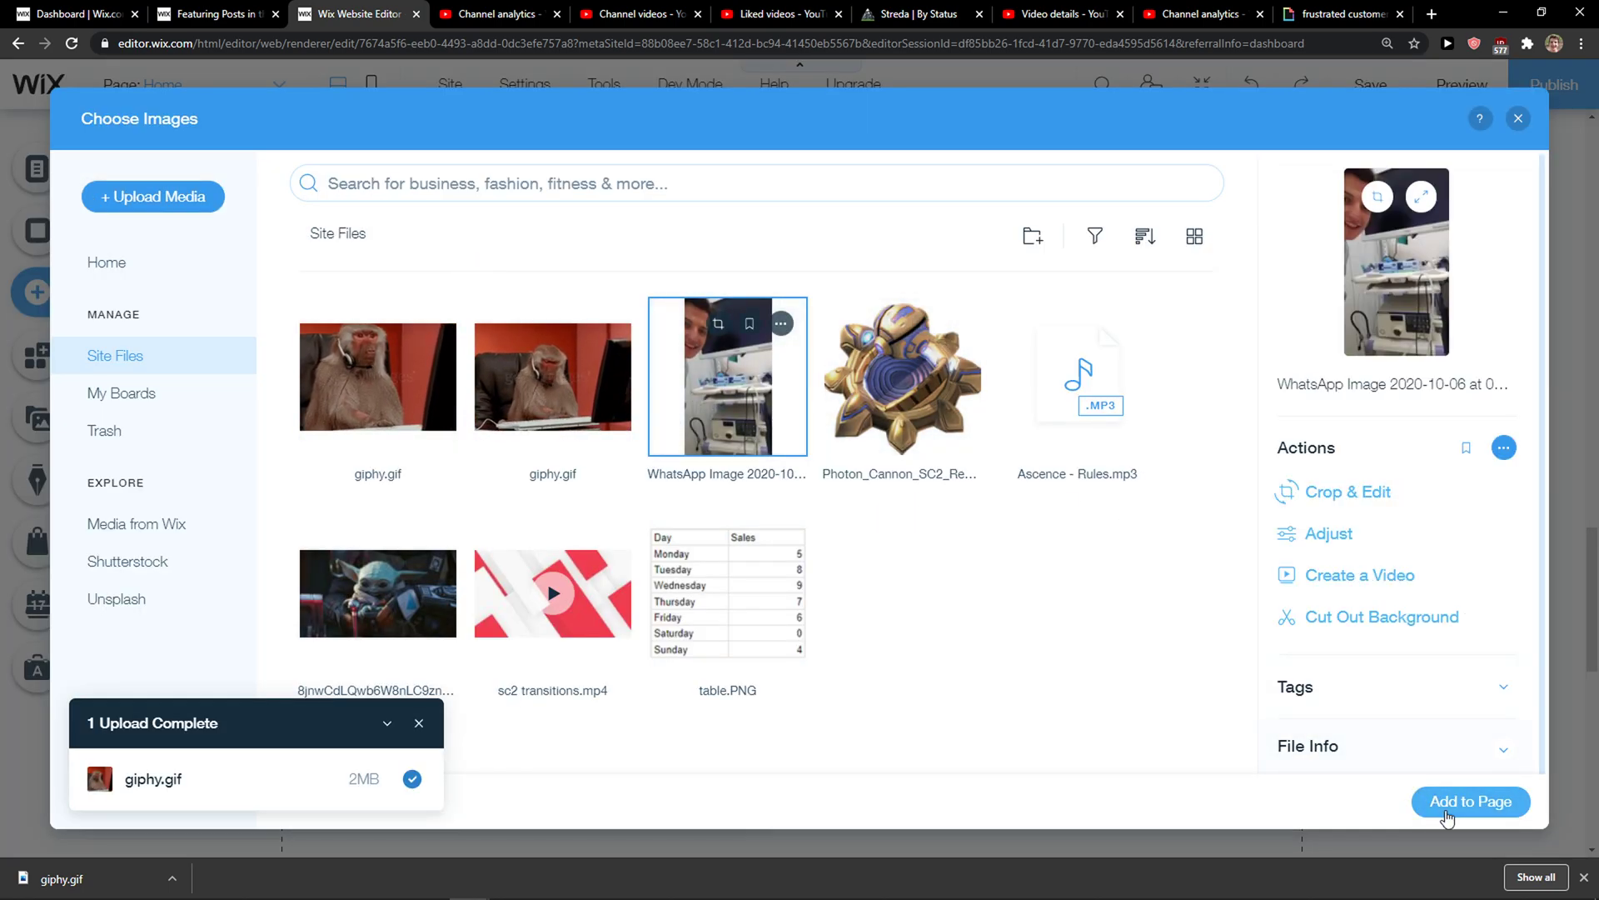
{"action": "left_click", "coordinate": [1469, 801]}
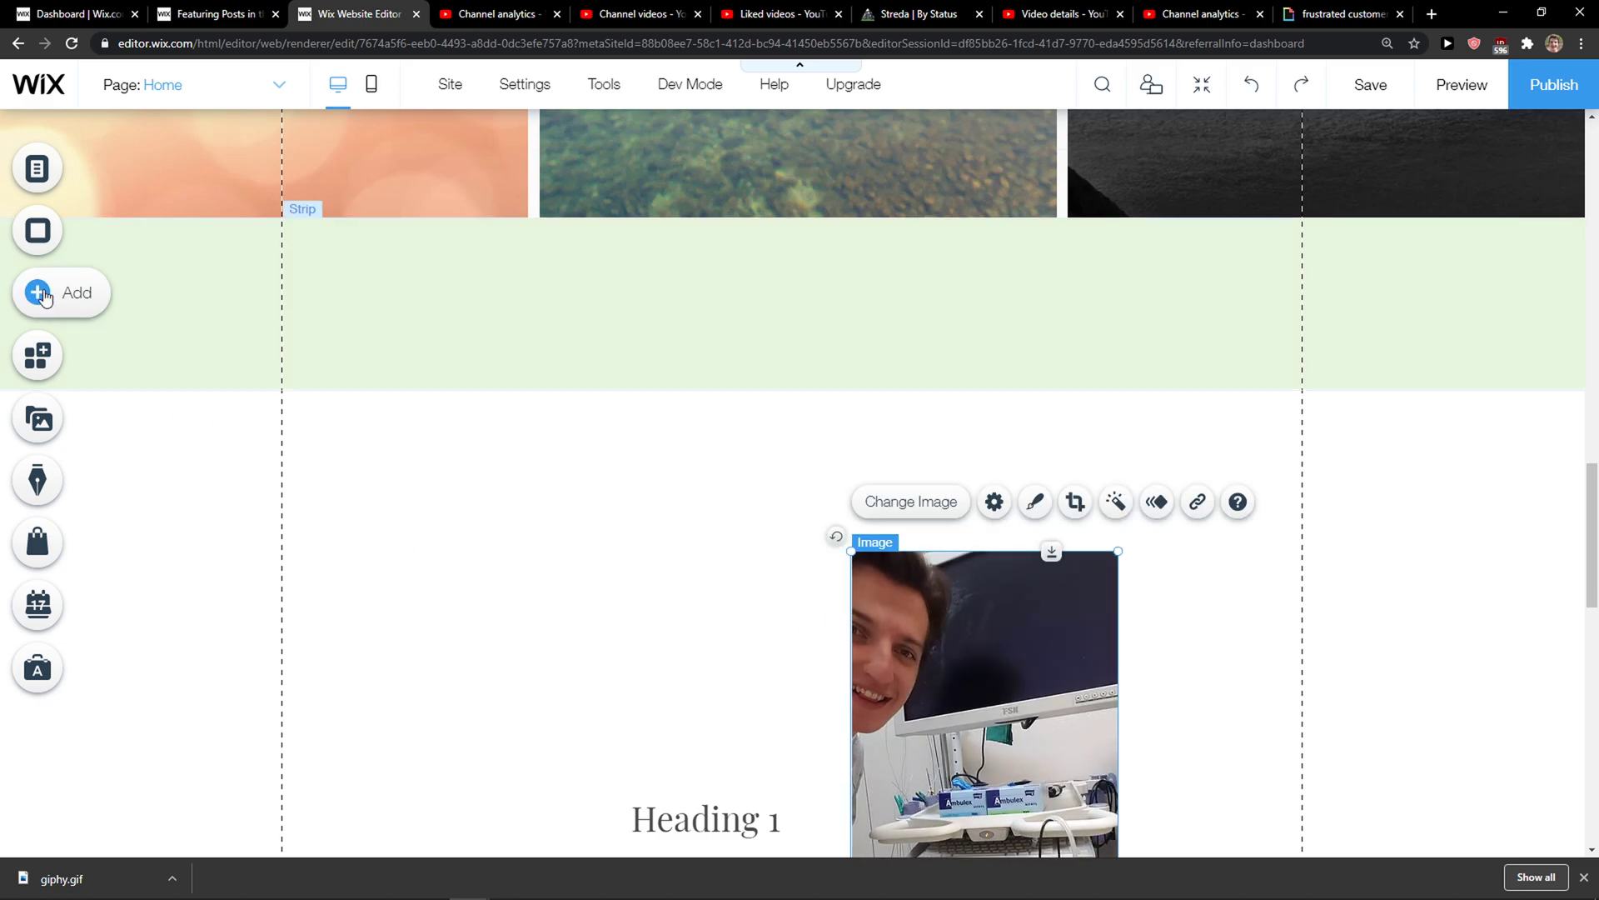
Step: Add a Container Box to the page left of the photo
{"action": "left_click", "coordinate": [40, 293]}
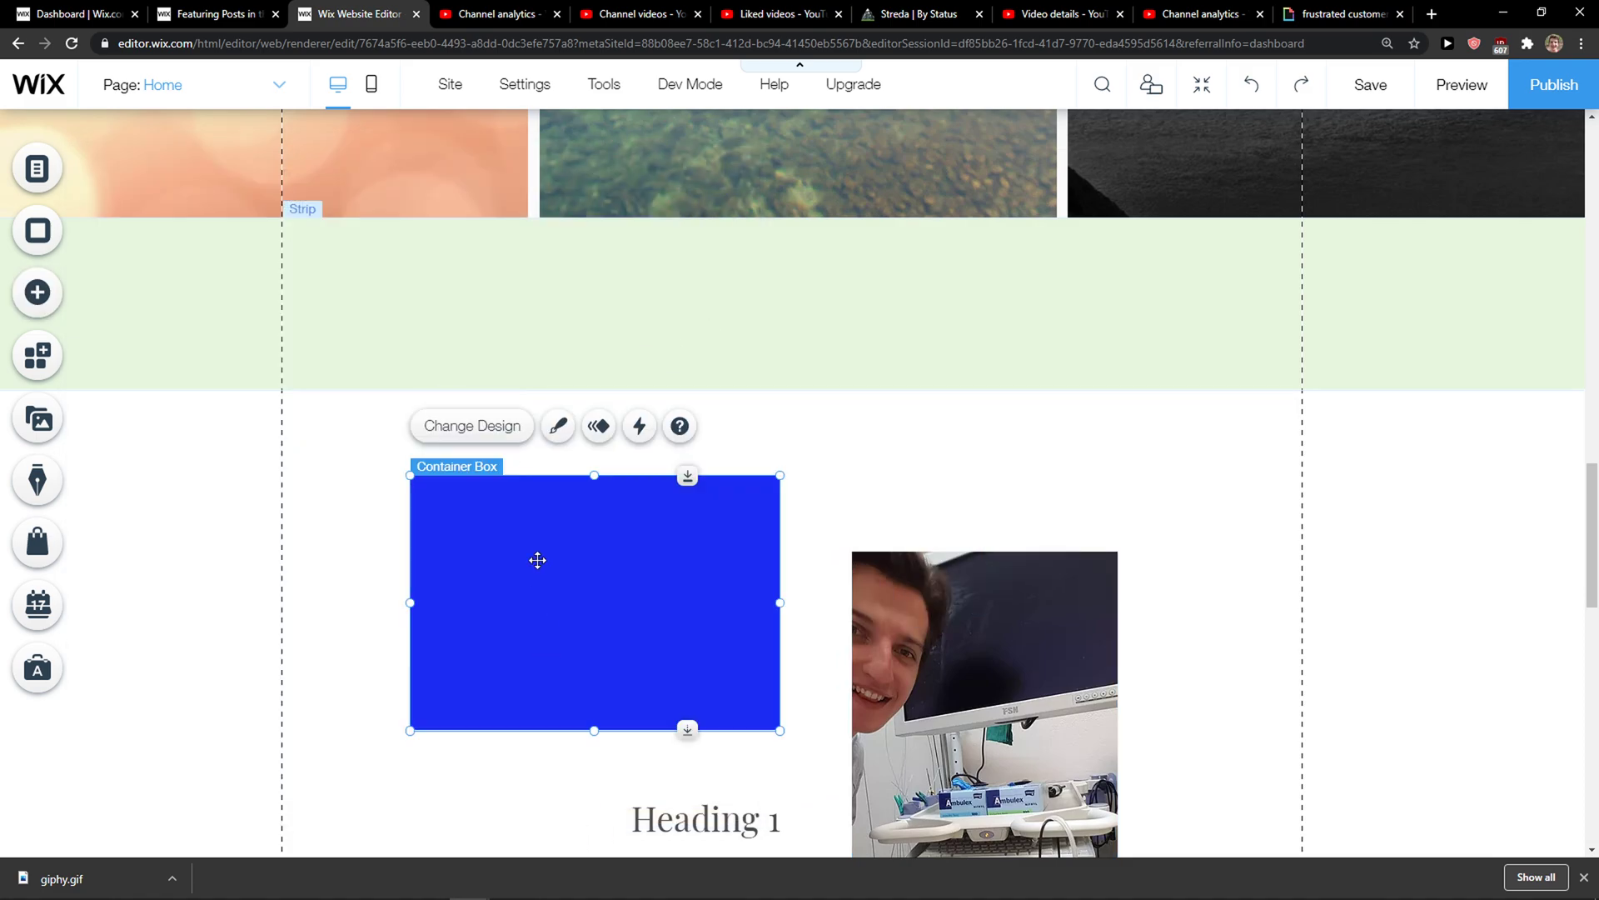
{"action": "mouse_move", "coordinate": [558, 425]}
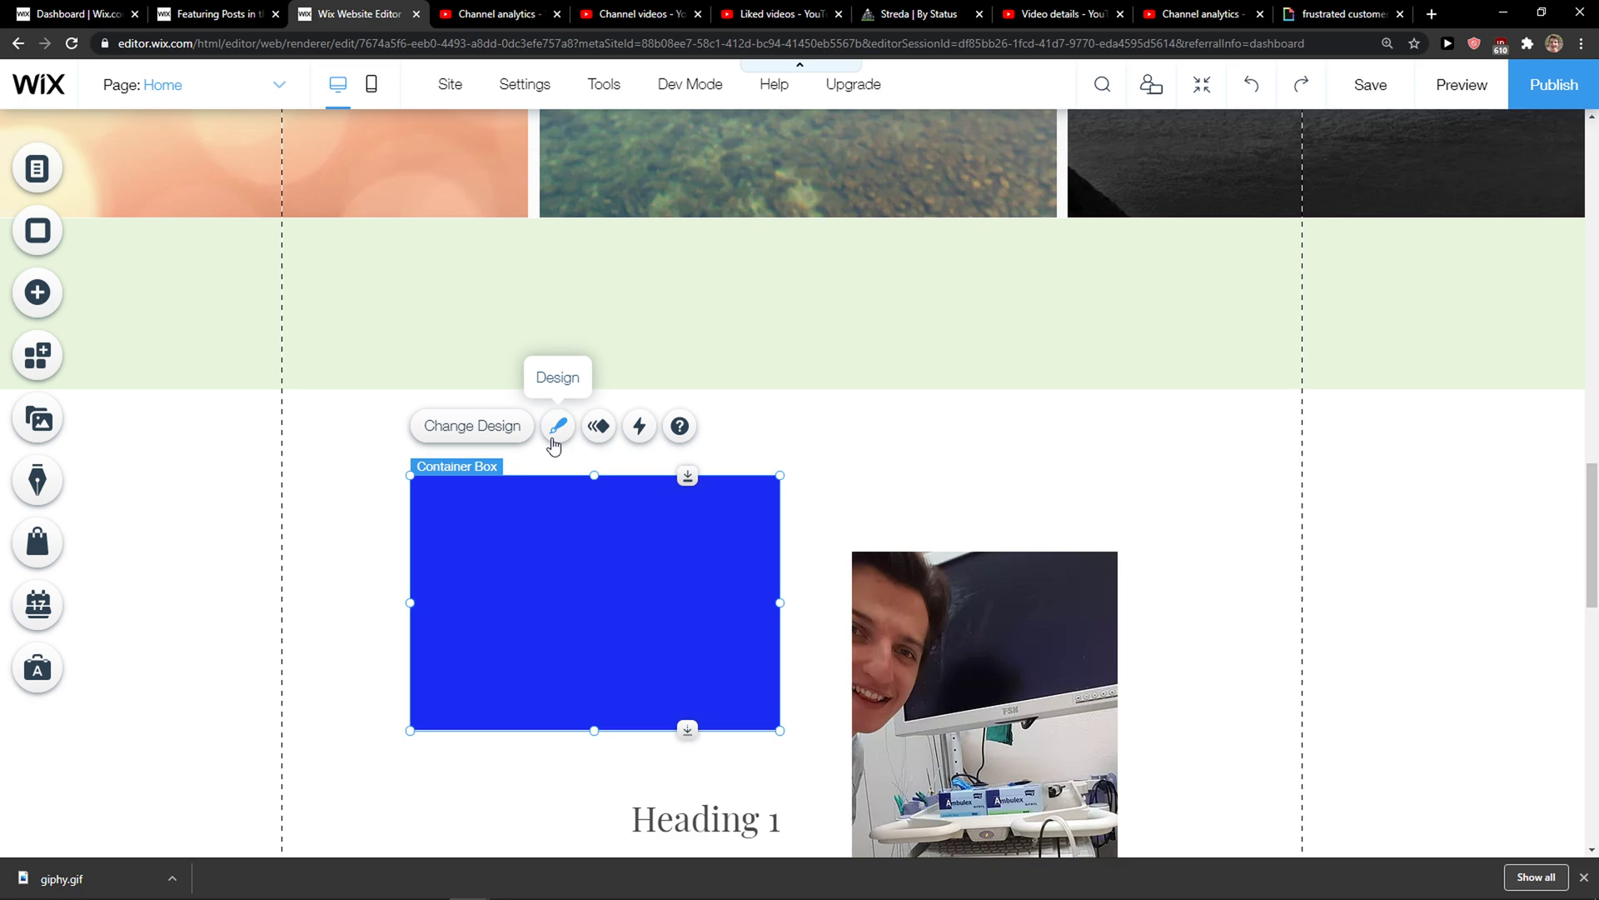
Step: Set the container box's fill opacity to 0% so its background is transparent
{"action": "left_click", "coordinate": [556, 425]}
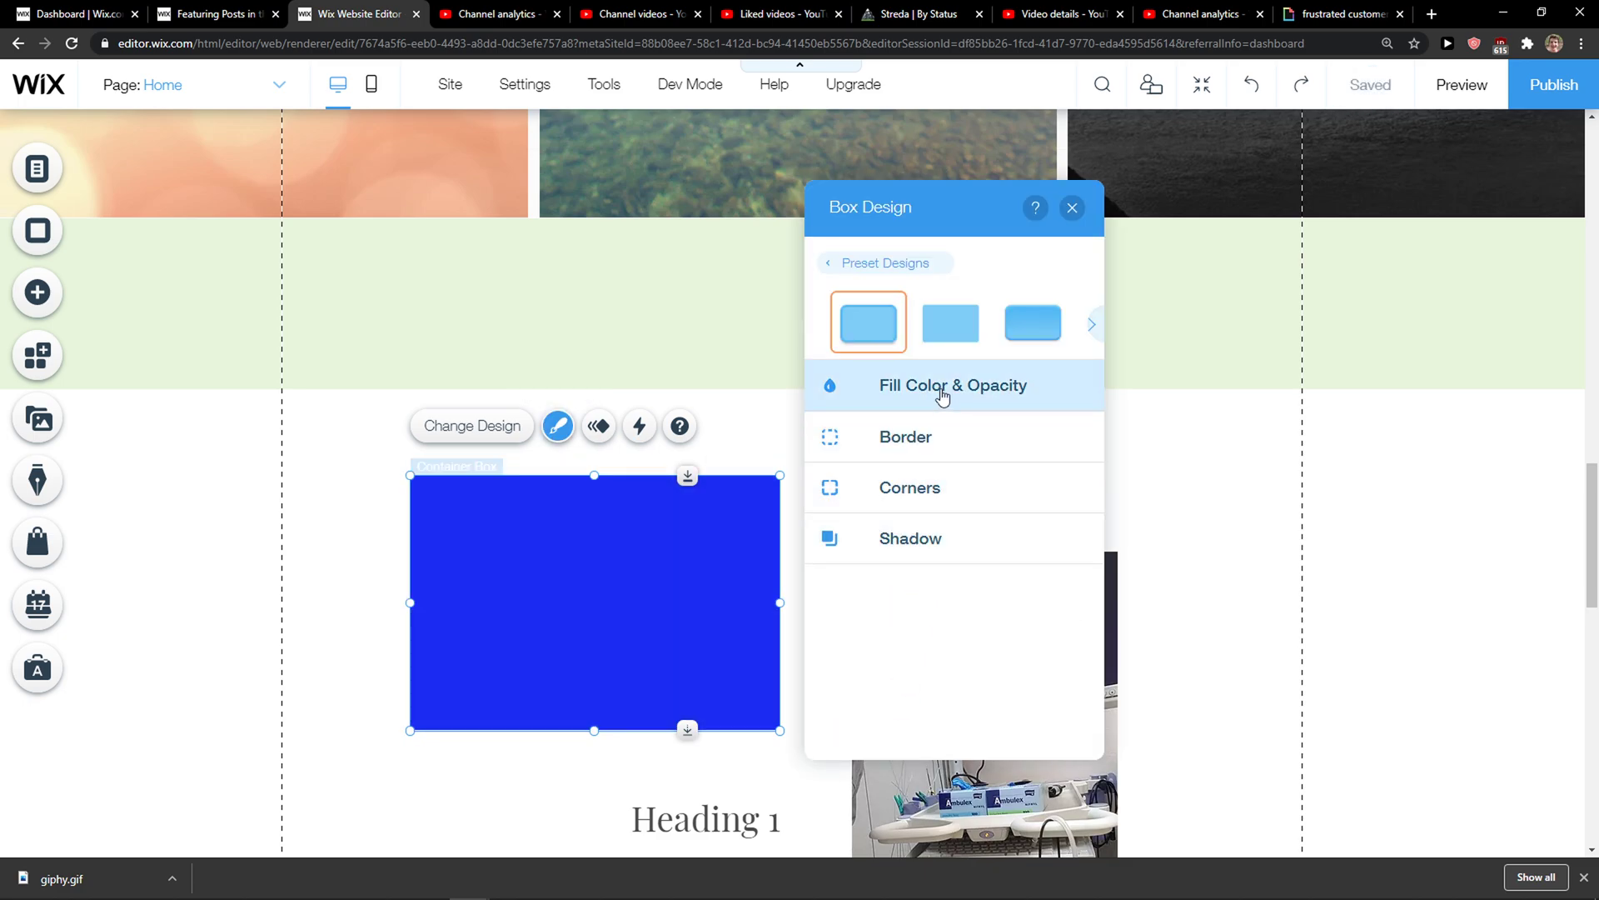
{"action": "left_click", "coordinate": [951, 385]}
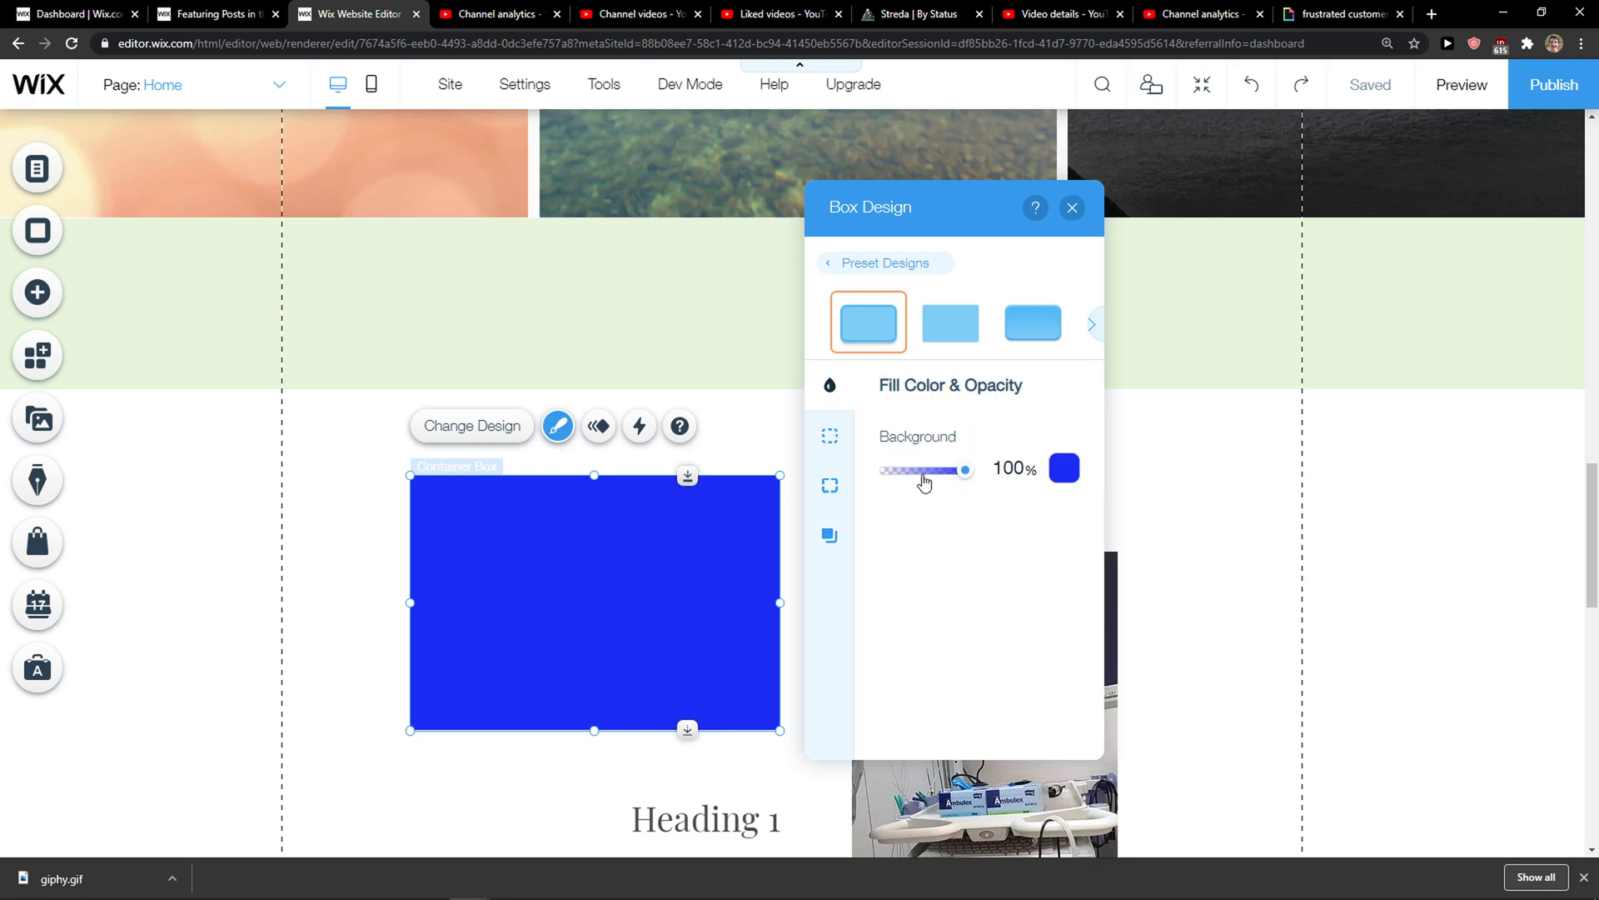
{"action": "left_click_drag", "start_coordinate": [959, 469], "coordinate": [885, 469]}
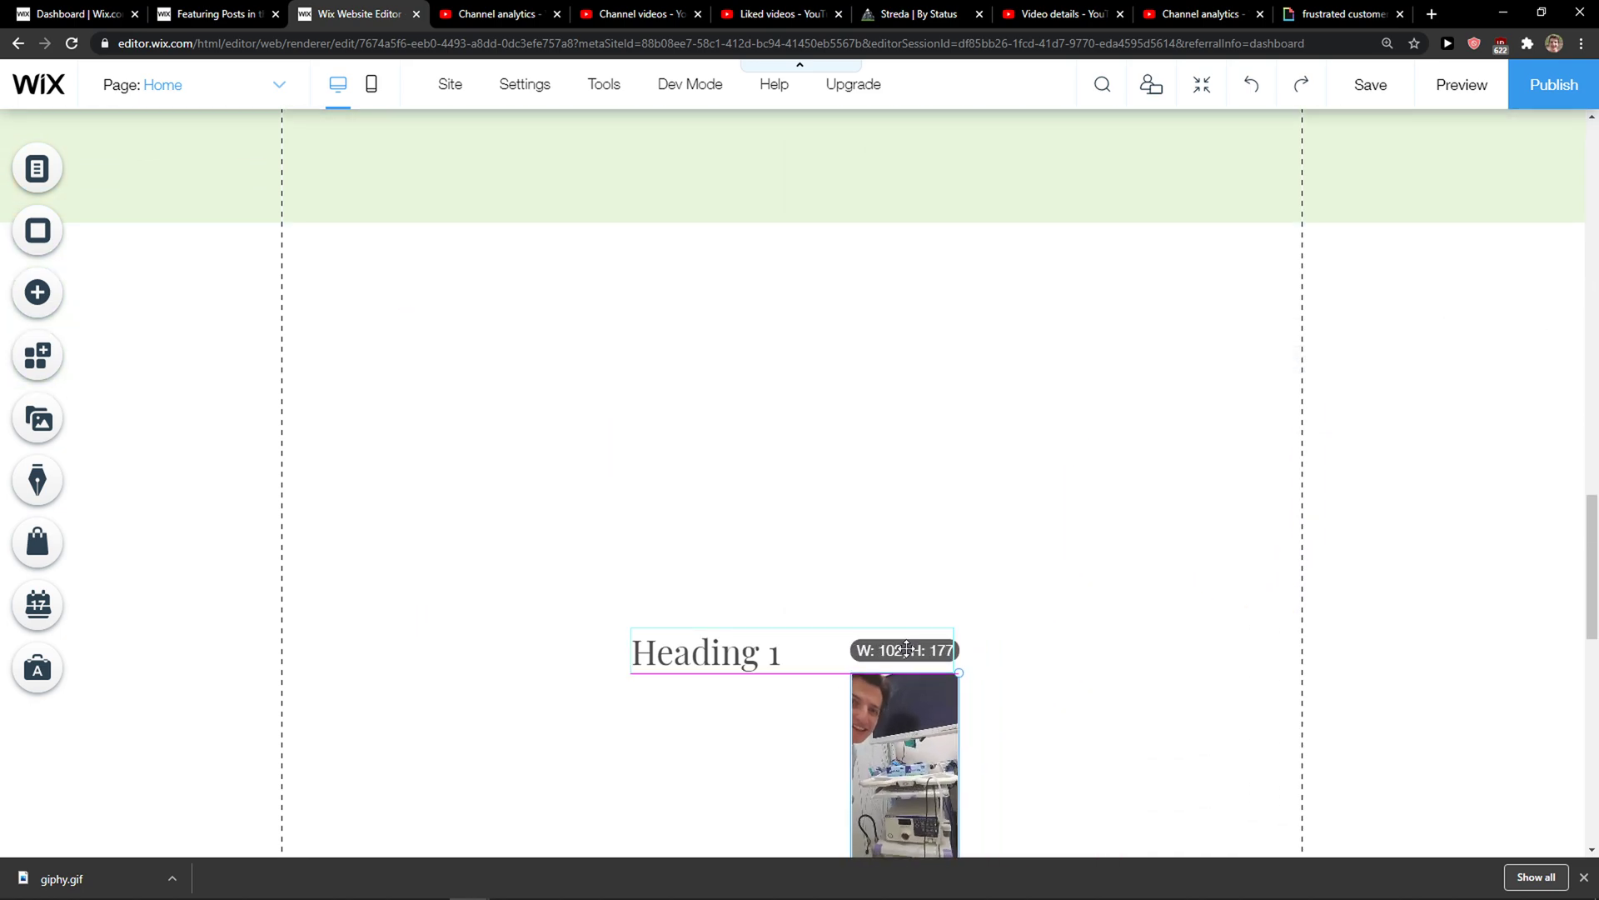
Step: Attach the narrowed photo and Heading 1 inside the transparent container box
{"action": "left_click_drag", "start_coordinate": [903, 759], "coordinate": [472, 433]}
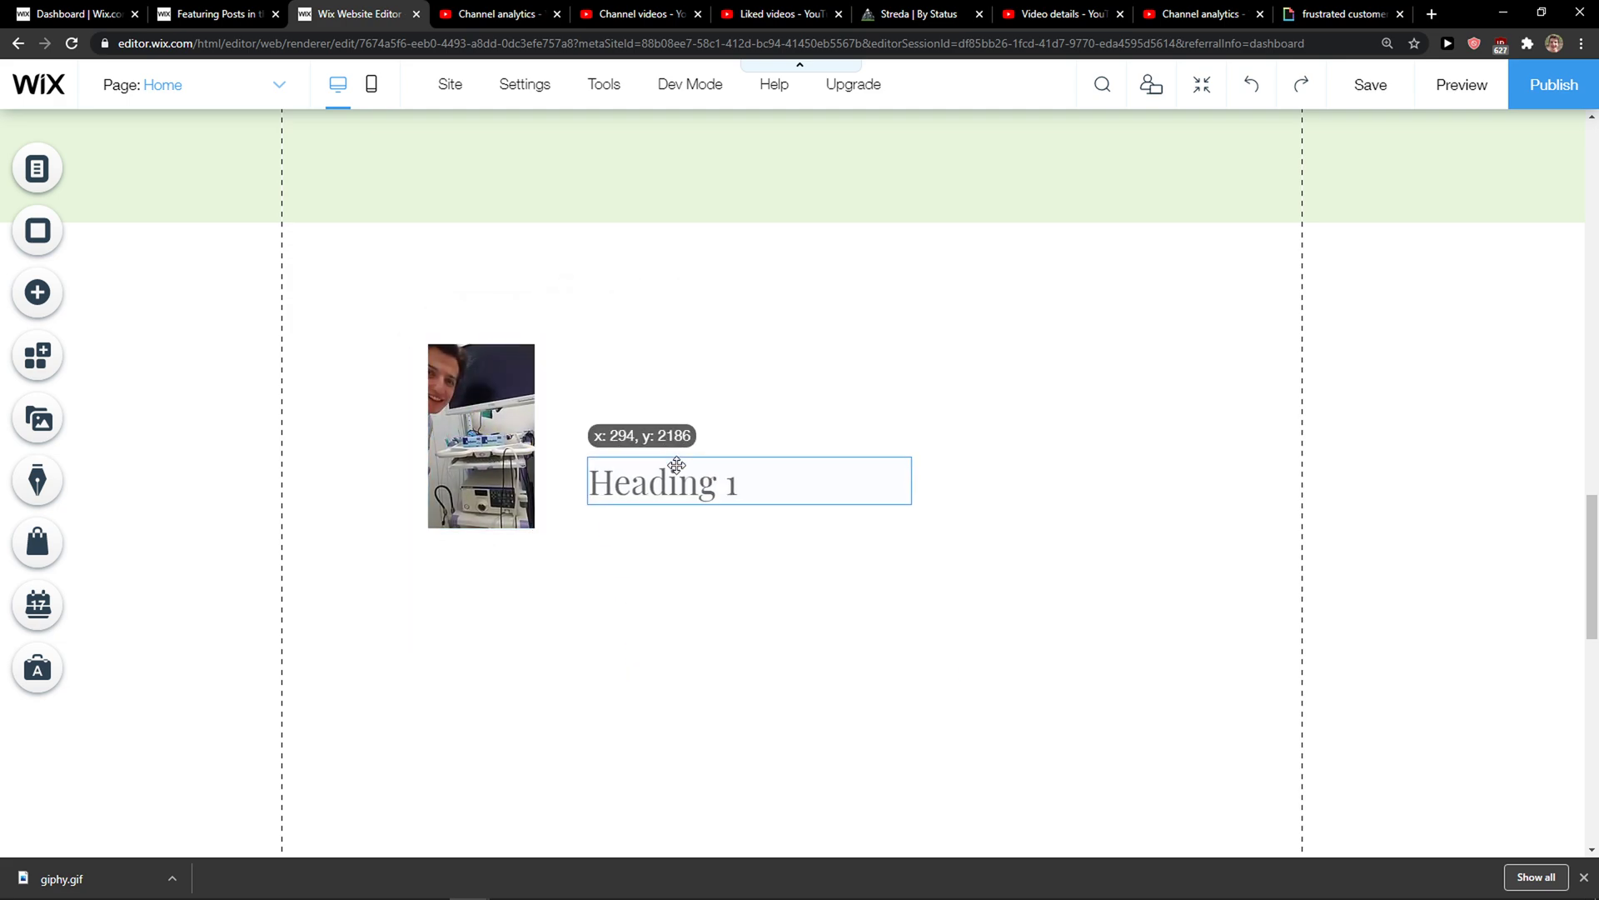
{"action": "left_click_drag", "start_coordinate": [674, 480], "coordinate": [658, 433]}
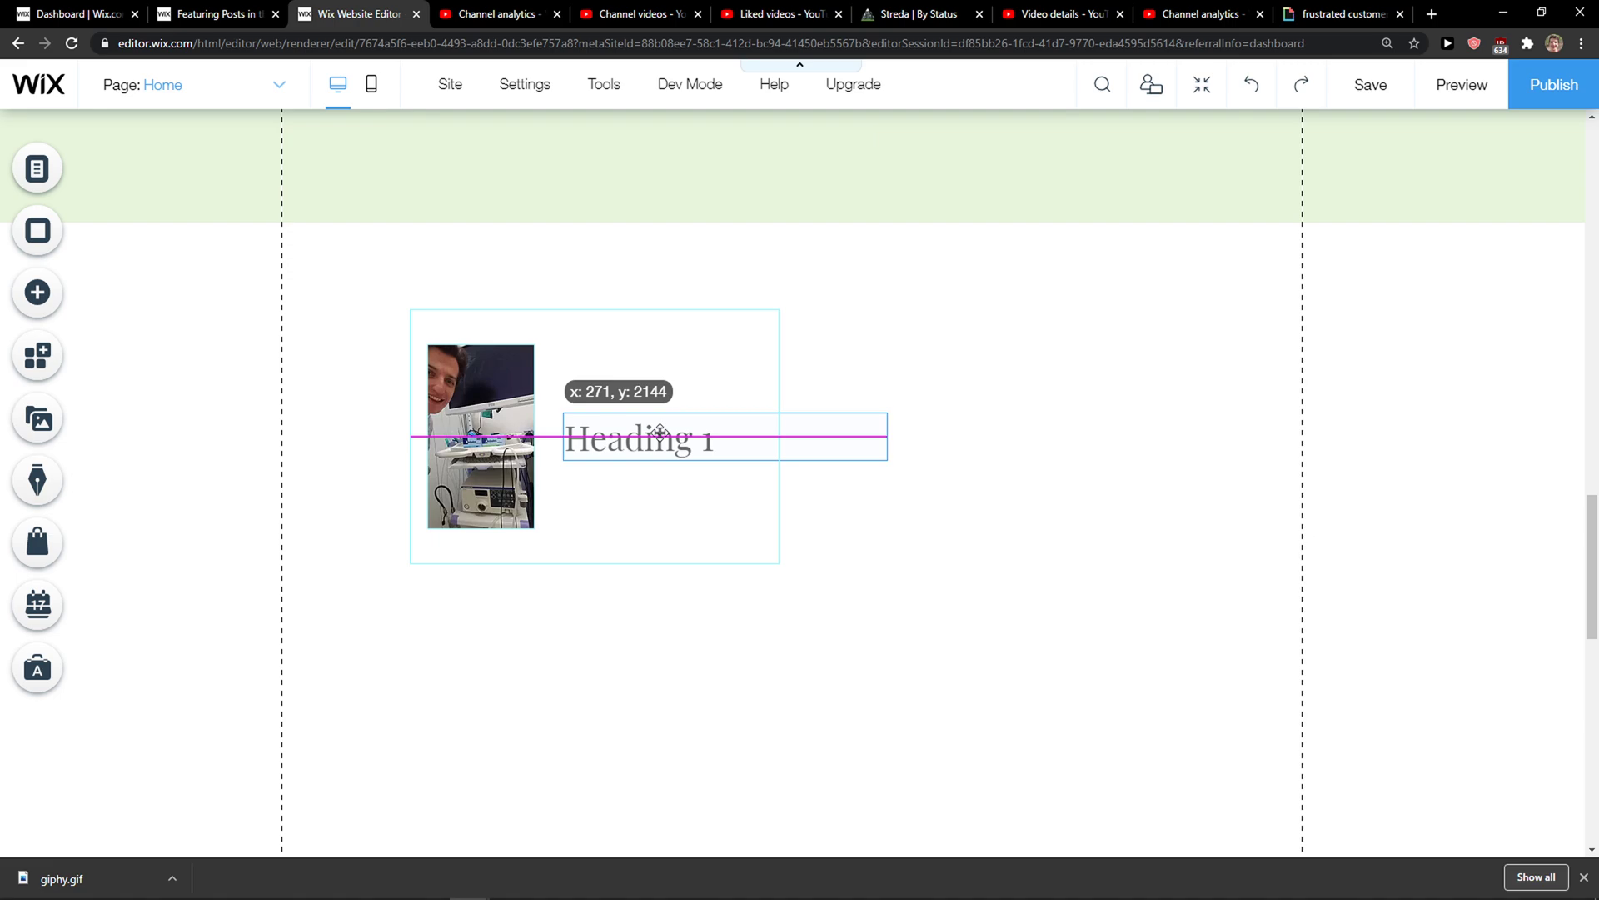
{"action": "left_click_drag", "start_coordinate": [638, 437], "coordinate": [640, 511]}
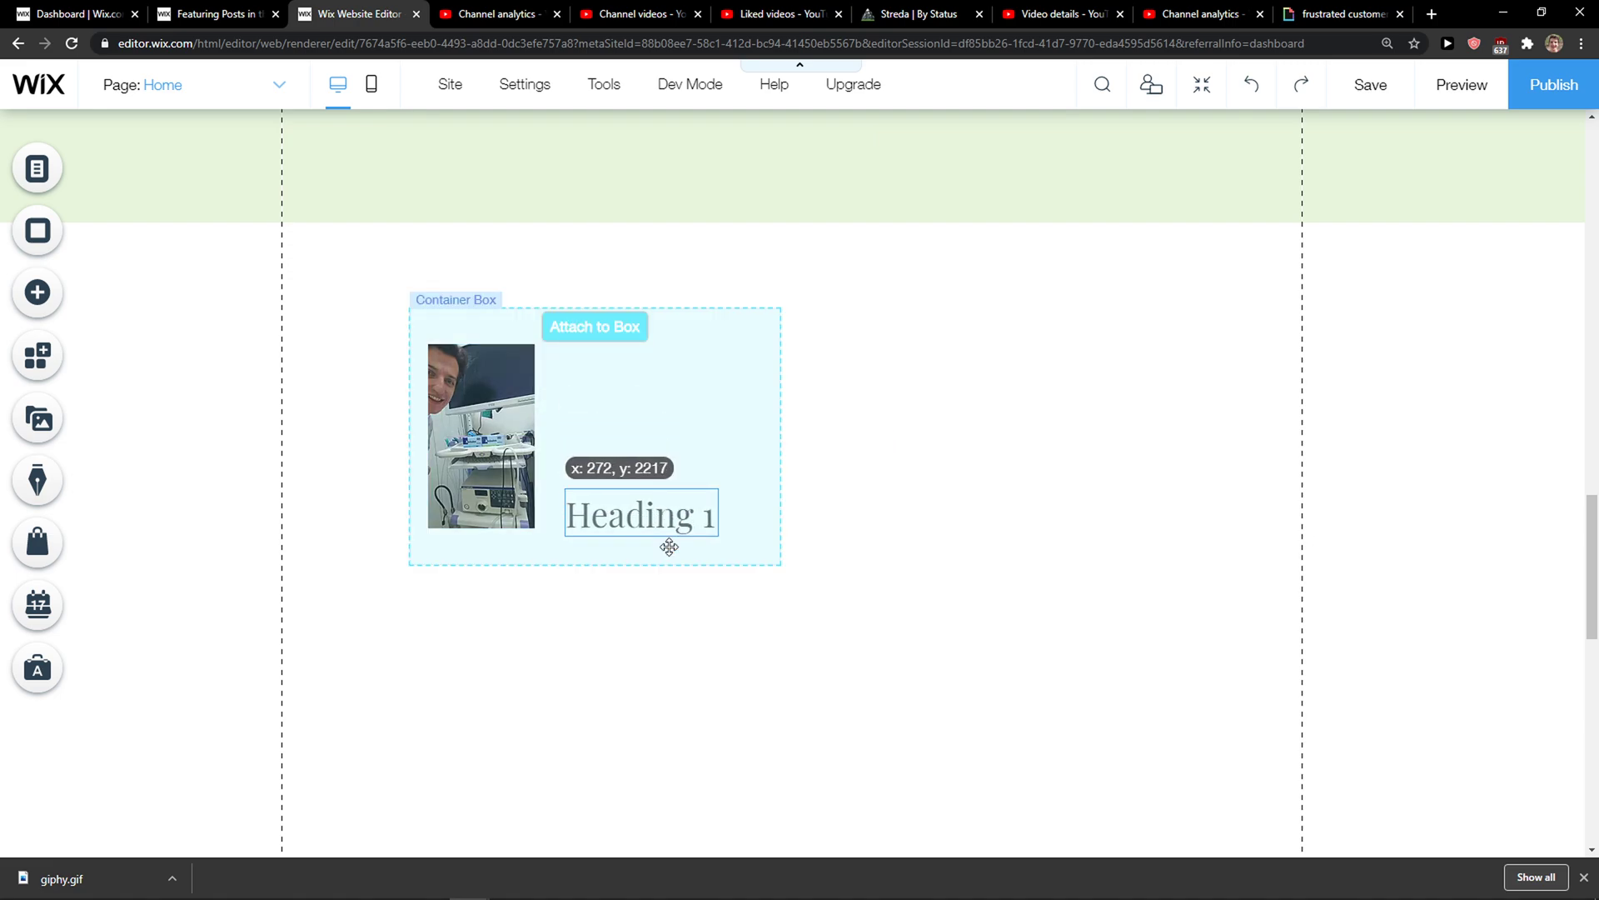
Step: Move the box with its photo and heading around the page as one unit
{"action": "left_click_drag", "start_coordinate": [639, 513], "coordinate": [640, 375]}
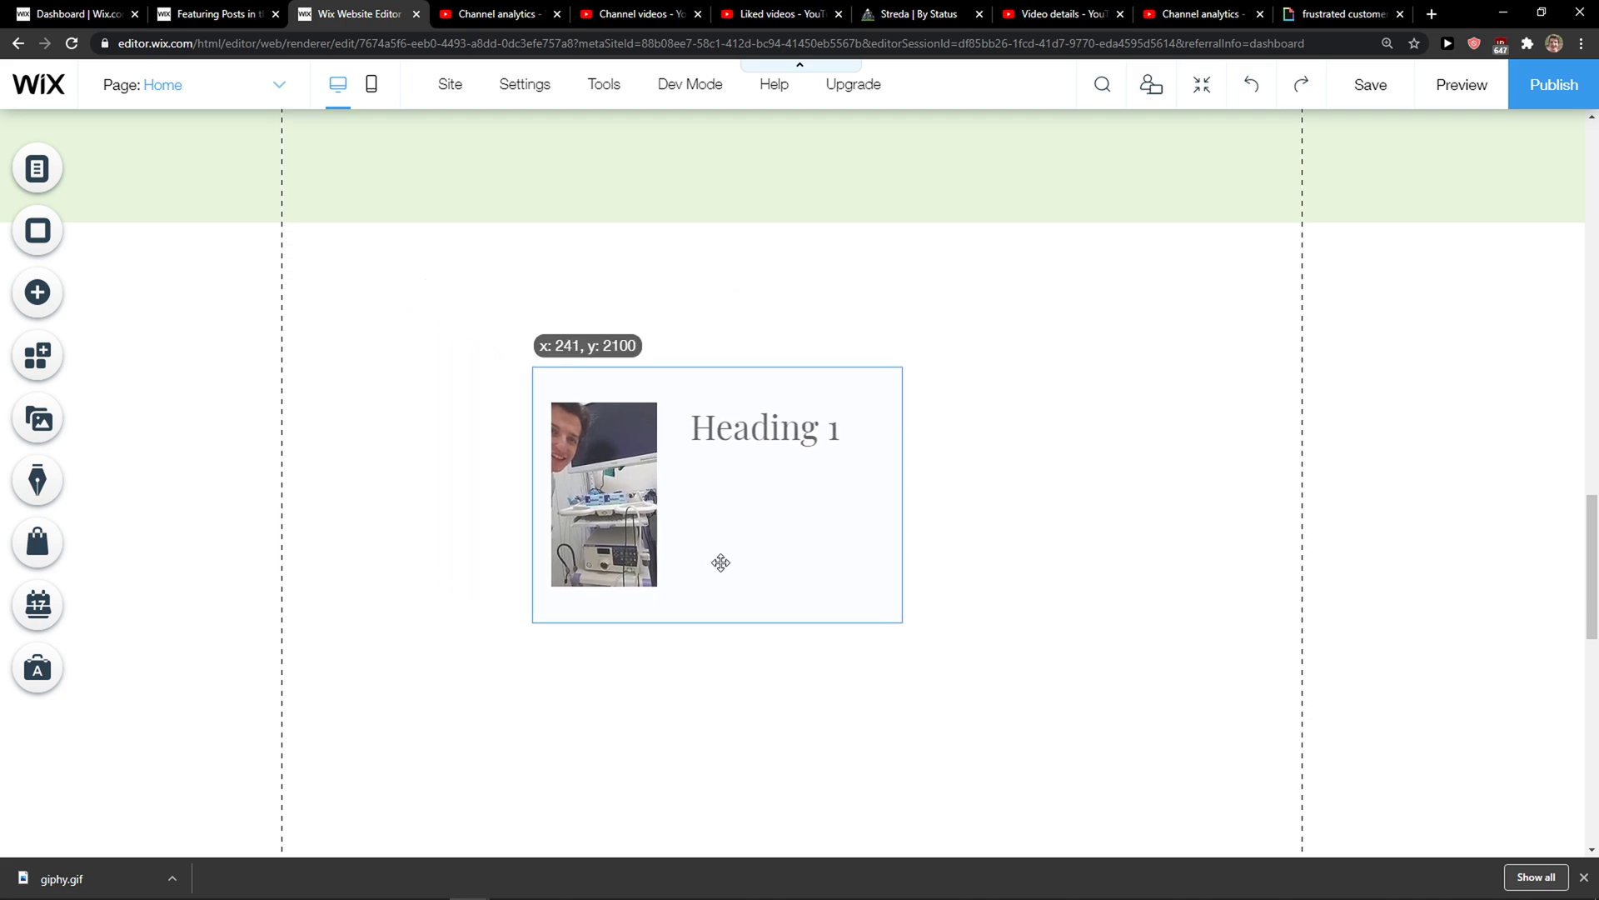
{"action": "left_click_drag", "start_coordinate": [722, 561], "coordinate": [758, 490]}
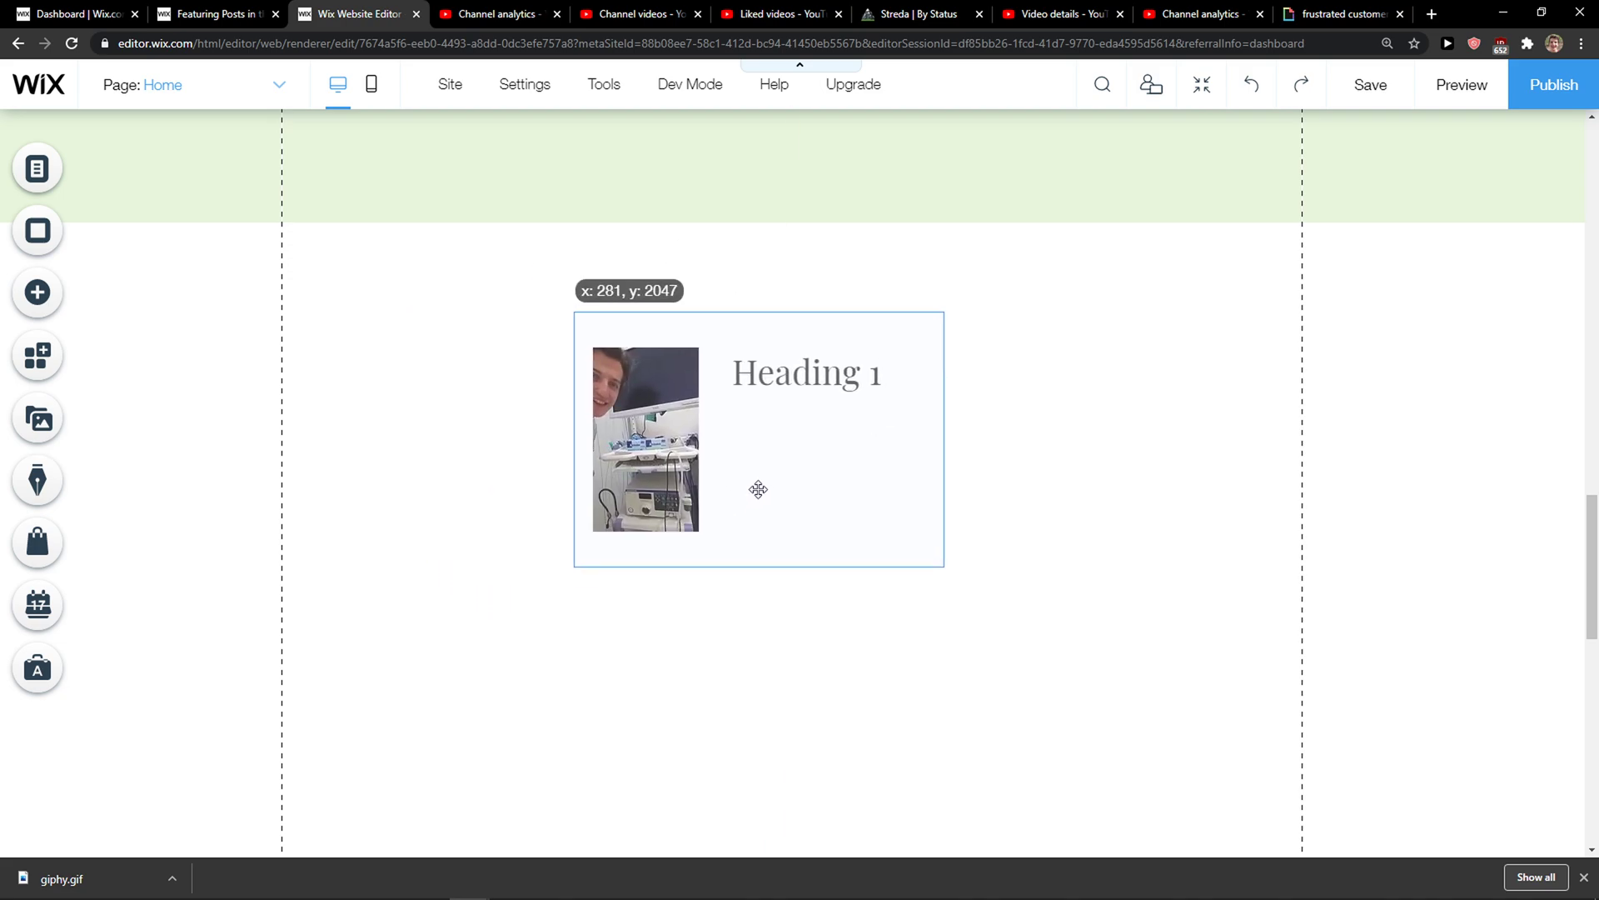
{"action": "left_click_drag", "start_coordinate": [758, 490], "coordinate": [680, 512]}
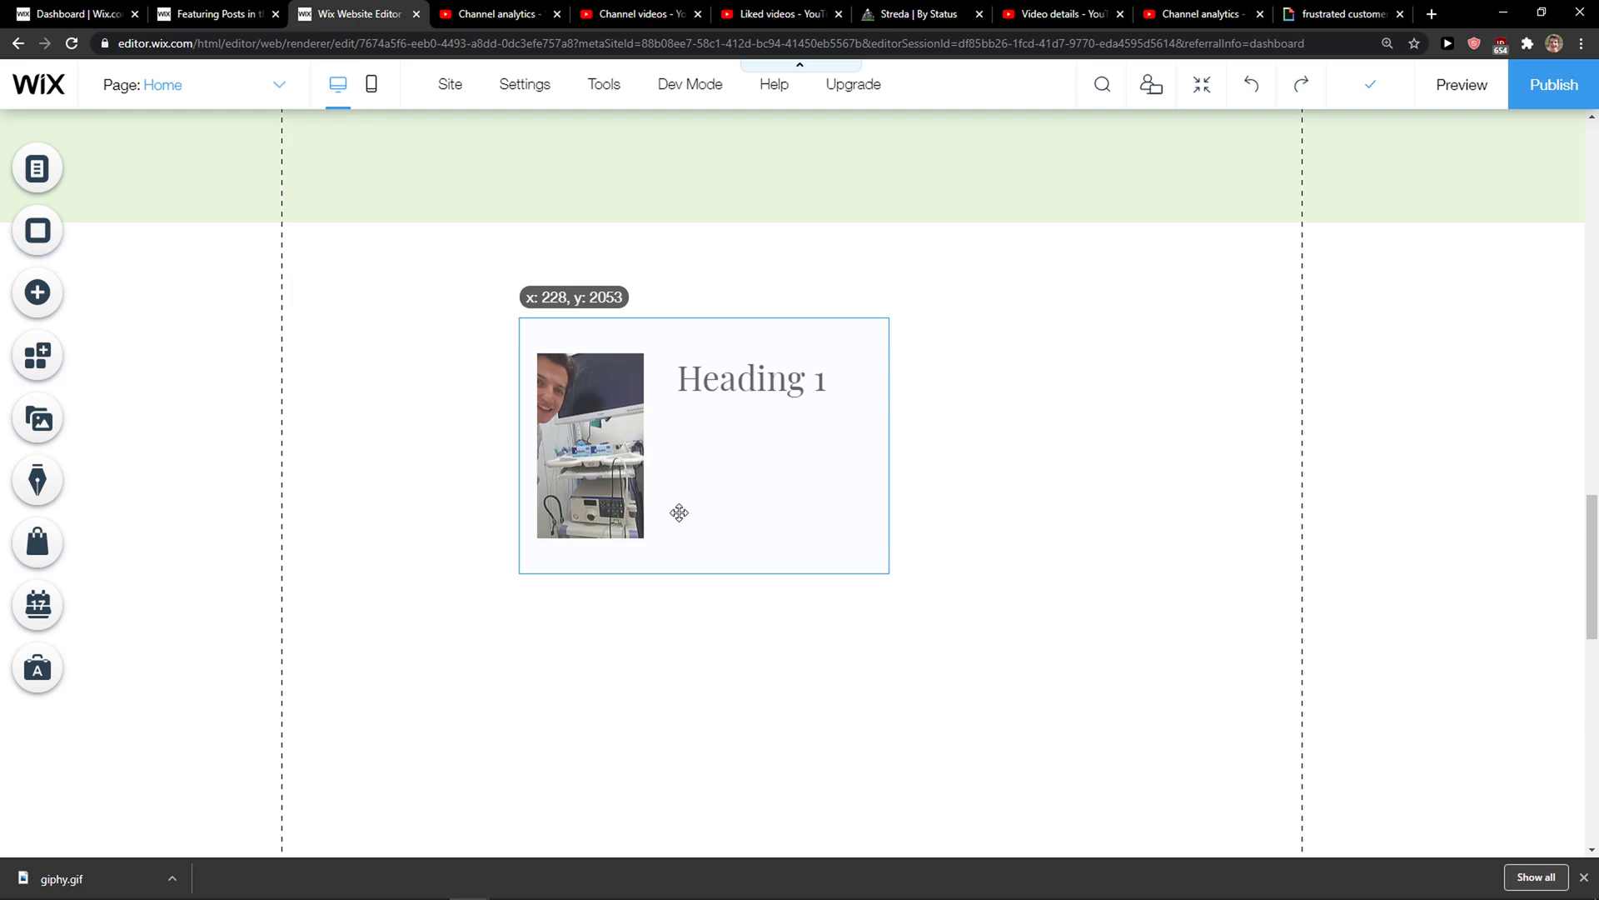